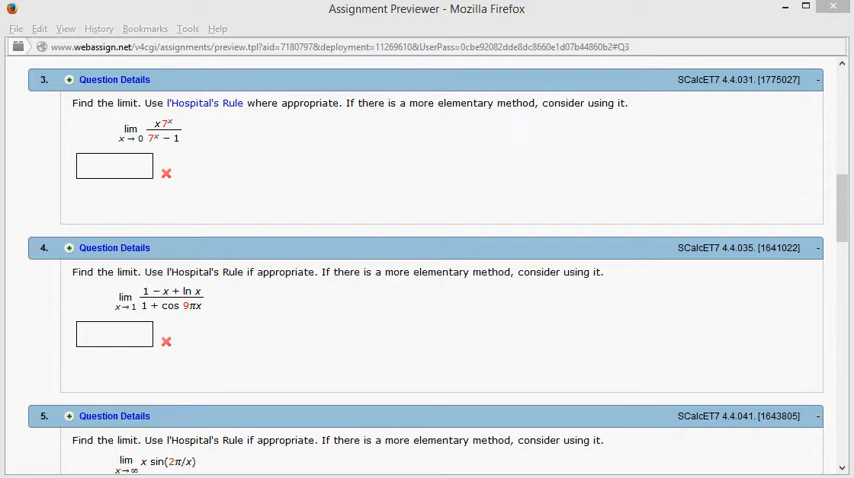
{"action": "mouse_move", "coordinate": [164, 128]}
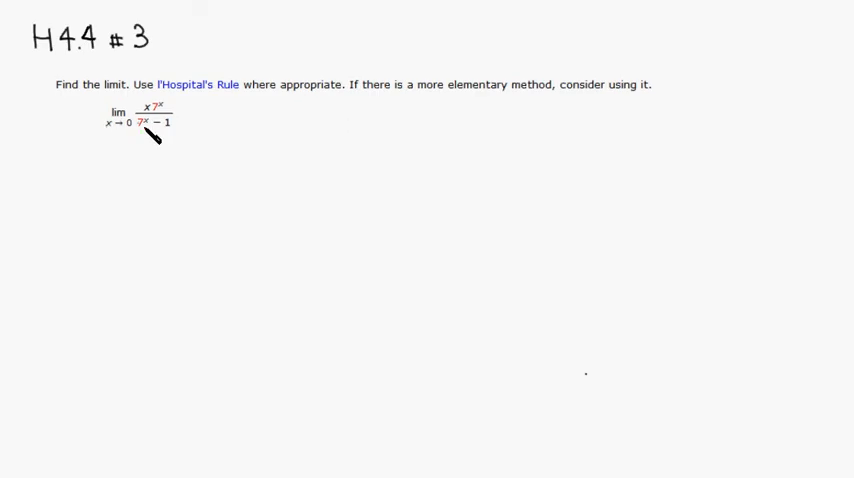
Step: Mark the numerator and denominator of H4.4 #3 as both tending to 0, showing the 0/0 form
{"action": "left_click_drag", "start_coordinate": [136, 122], "coordinate": [172, 126]}
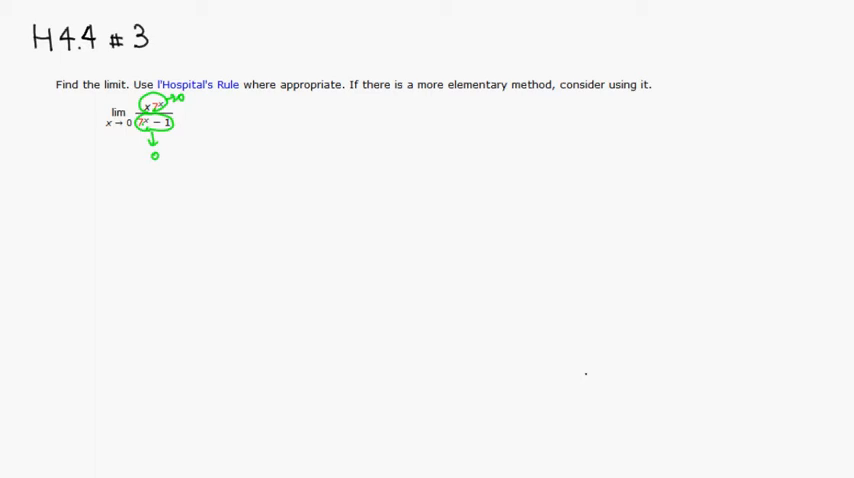
{"action": "mouse_move", "coordinate": [100, 196]}
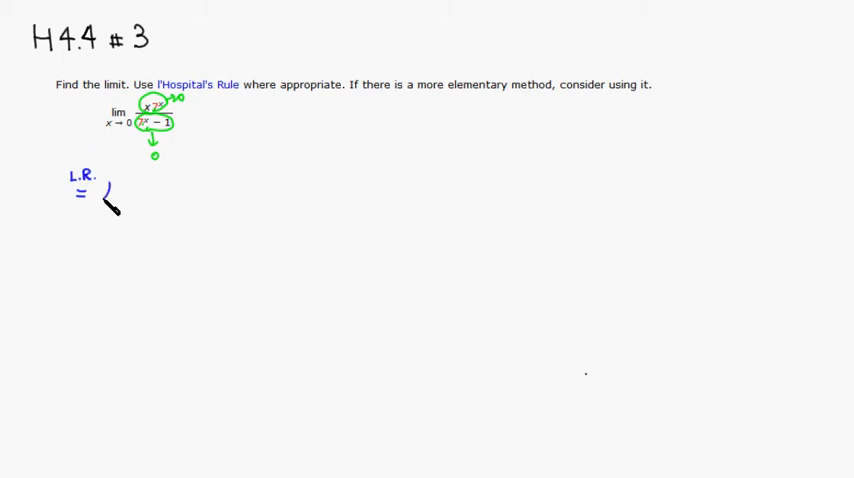
Step: Write the L'Hôpital step: lim x→0 with numerator 1·7^x + x·7^x ln7 over a fraction bar, starting the denominator with ln7
{"action": "type", "text": "lim"}
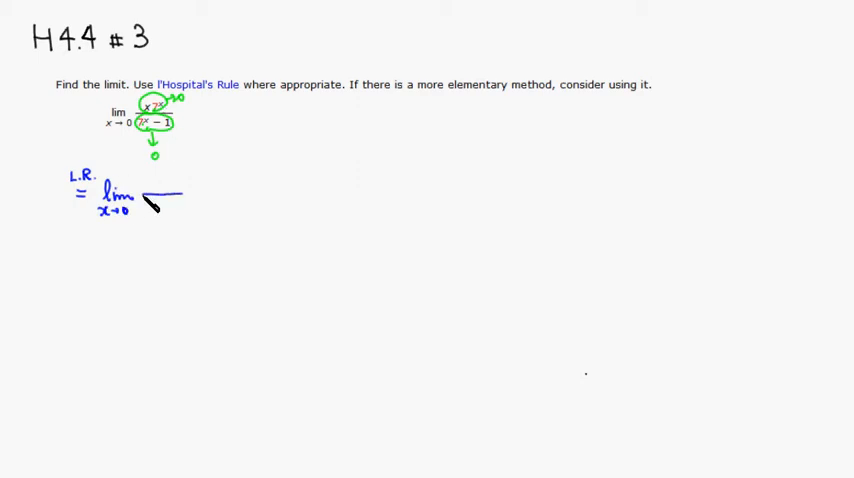
{"action": "left_click_drag", "start_coordinate": [144, 194], "coordinate": [264, 194]}
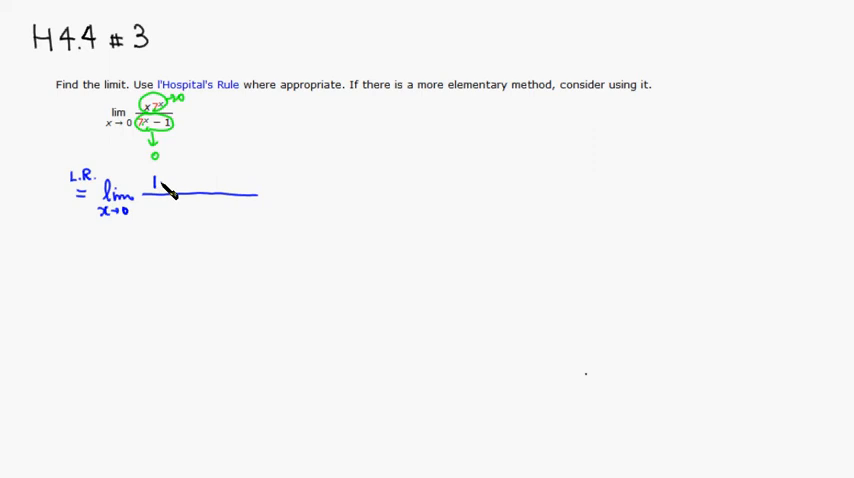
{"action": "type", "text": "7"}
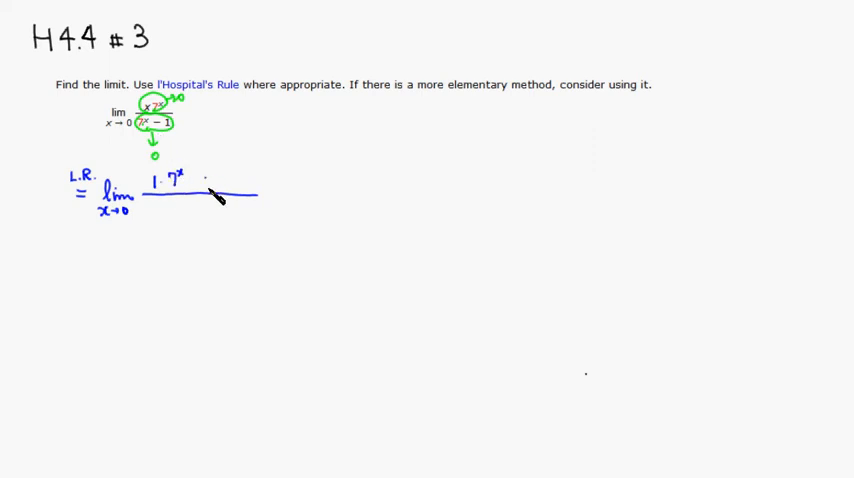
{"action": "type", "text": "+ x·7^x"}
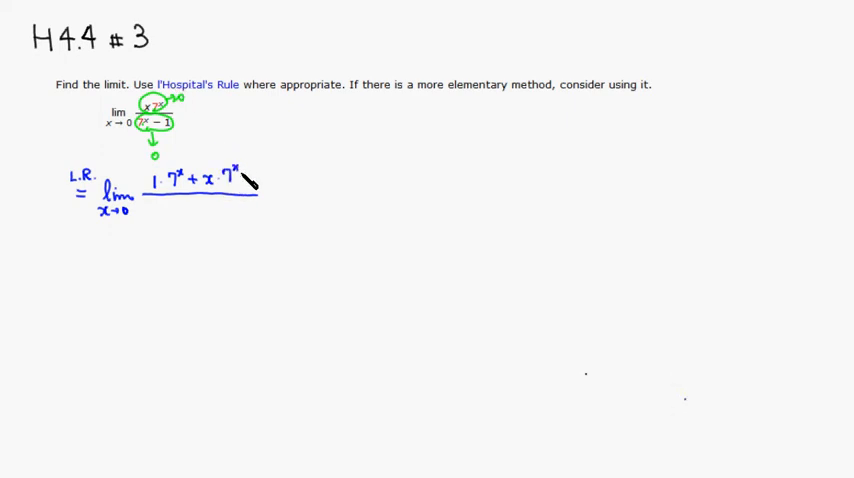
{"action": "type", "text": "ln7"}
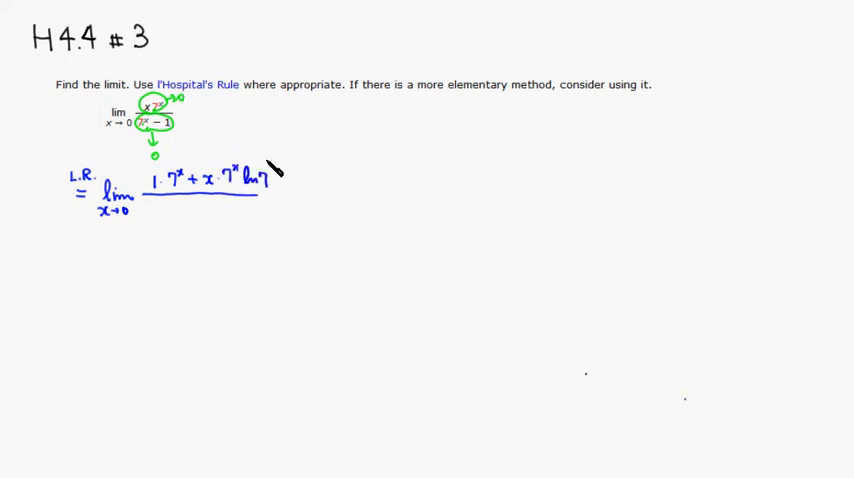
{"action": "mouse_move", "coordinate": [280, 128]}
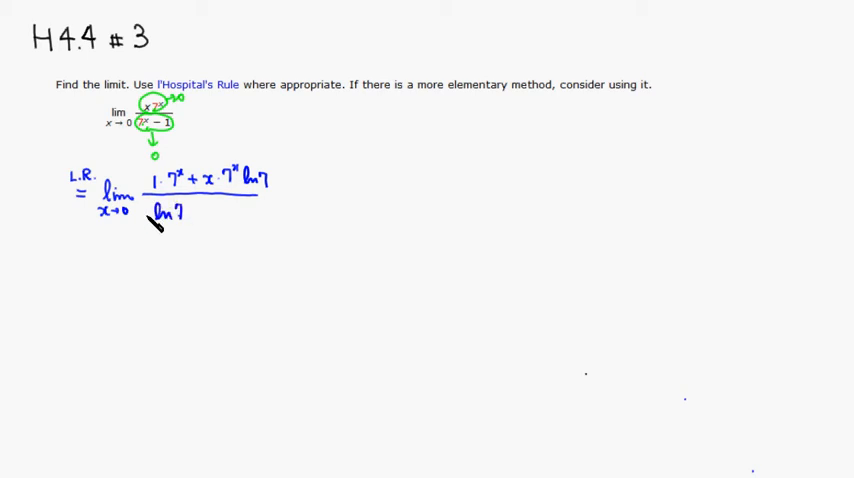
{"action": "type", "text": "7^x"}
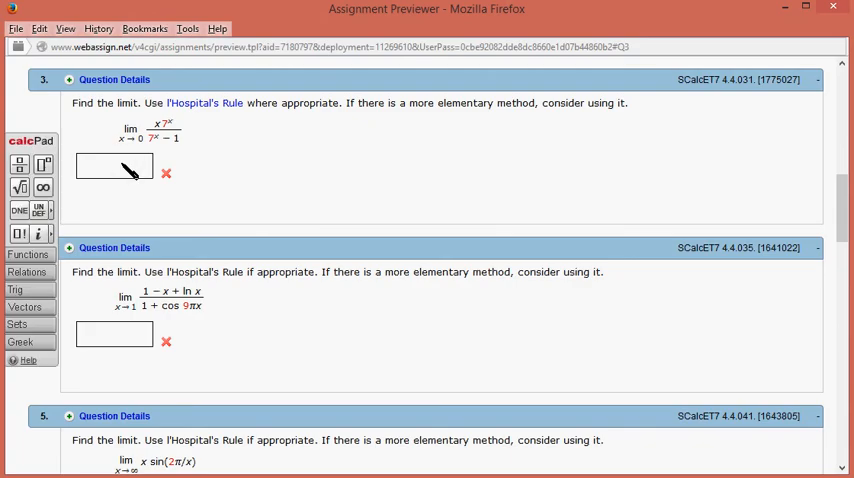
Step: Enter 1/ln(7) as question 3's answer and scroll down toward Submit for Testing
{"action": "type", "text": "1/ln"}
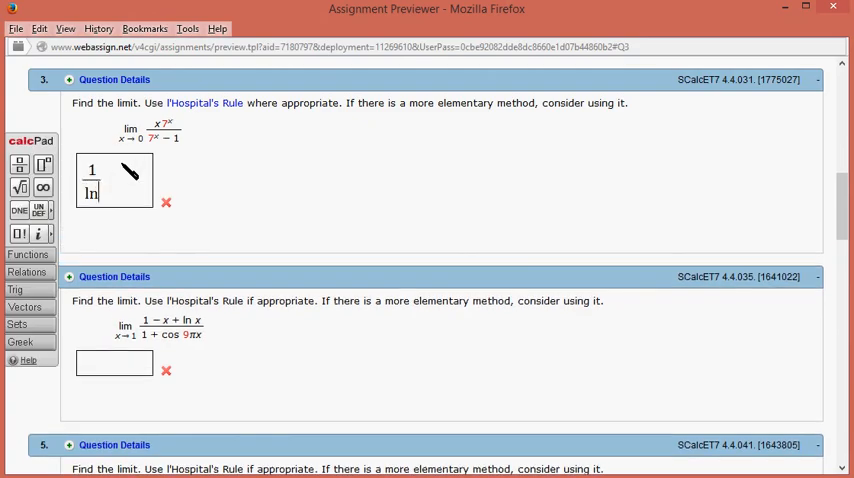
{"action": "type", "text": "(7)"}
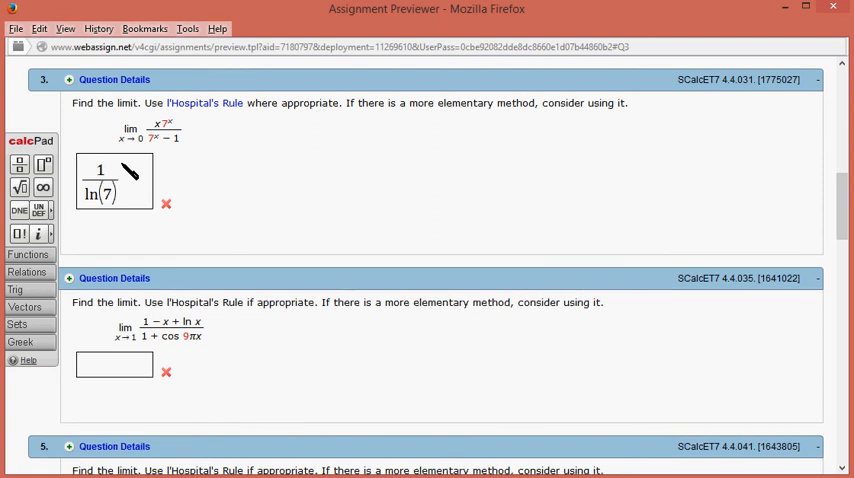
{"action": "scroll", "scroll_direction": "down", "scroll_amount": 3}
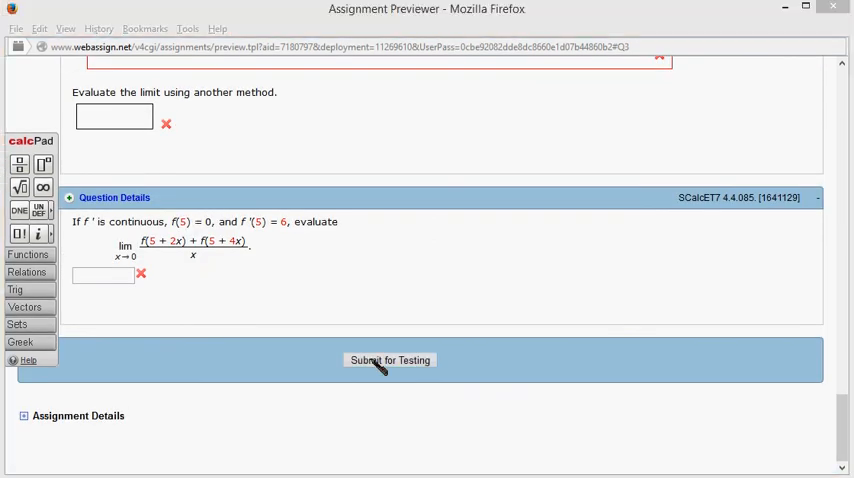